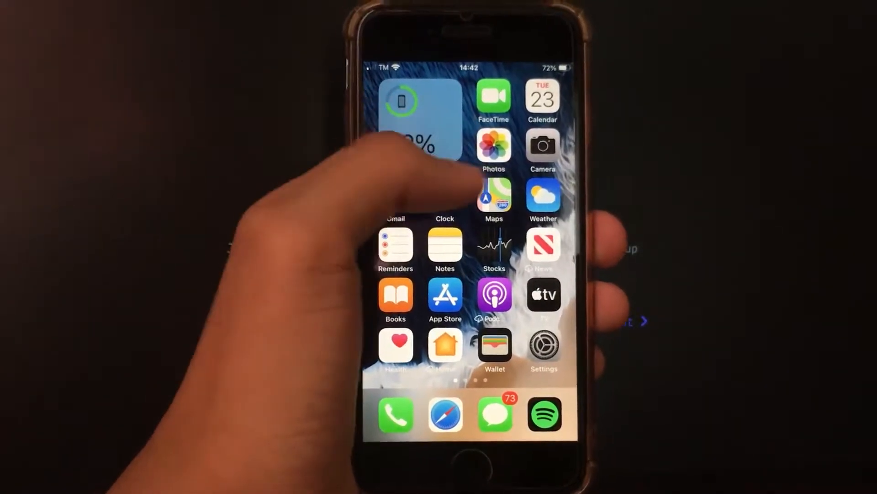
- Swipe to the home screen page holding checkra1n and Cydia, then go to Touch ID & Passcode settings
scroll(left, 3)
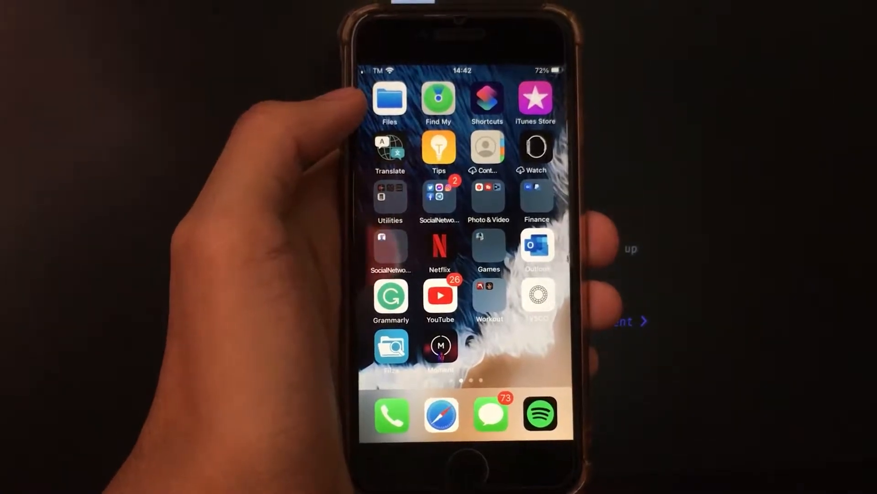
scroll(left, 3)
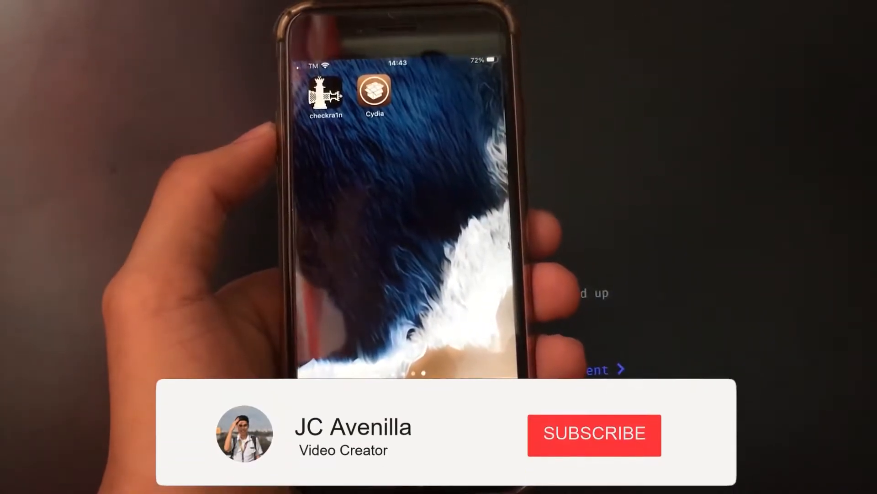
click(594, 435)
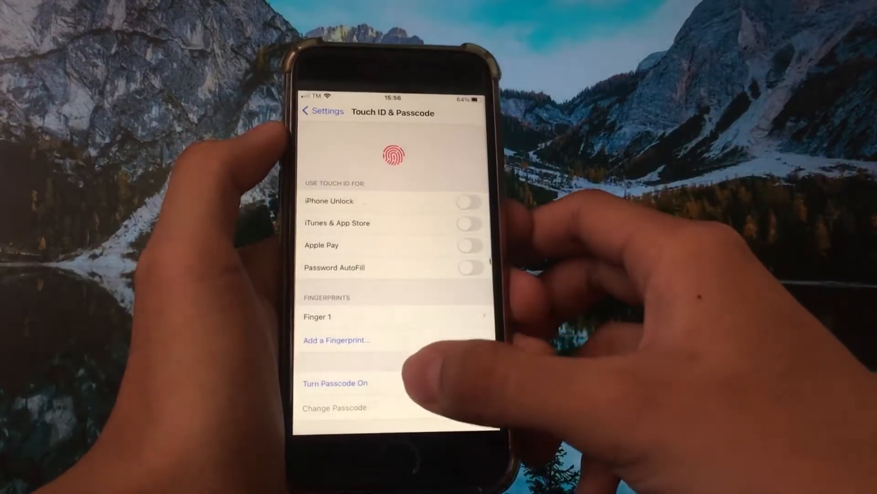
- Turn the passcode on and accept it despite the Easily Guessed warning
click(336, 383)
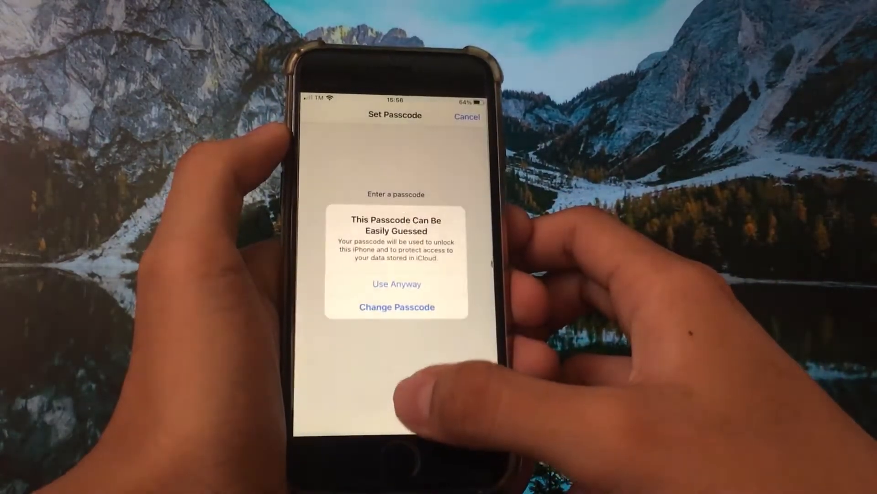
click(395, 284)
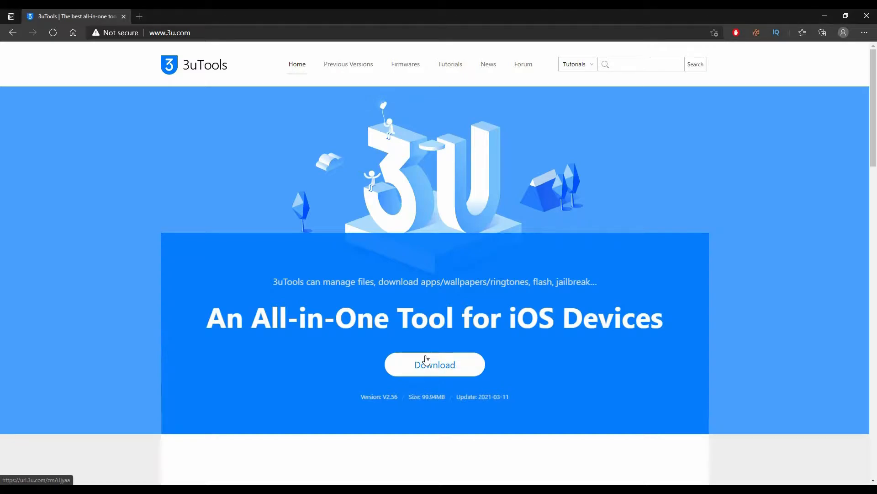
- Download the latest 3uTools installer from the 3u.com home page
click(434, 364)
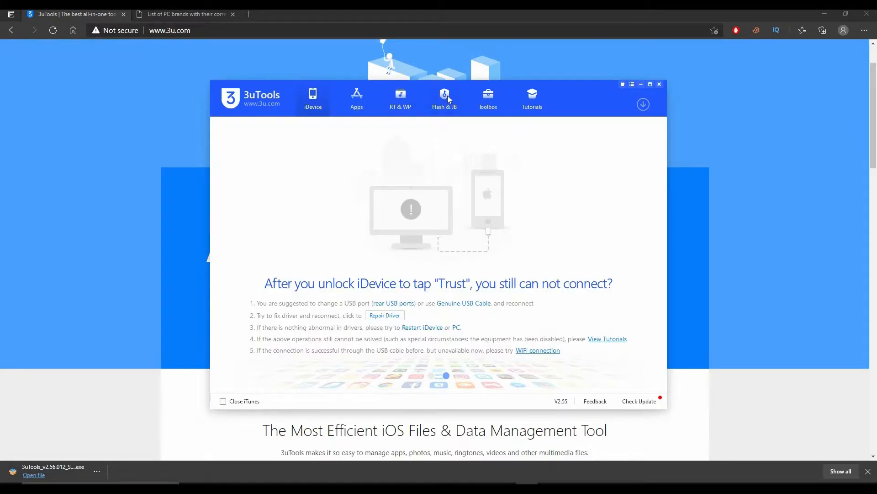
- Go to Flash & JB and launch the checkra1n jailbreak USB flash drive maker
click(444, 95)
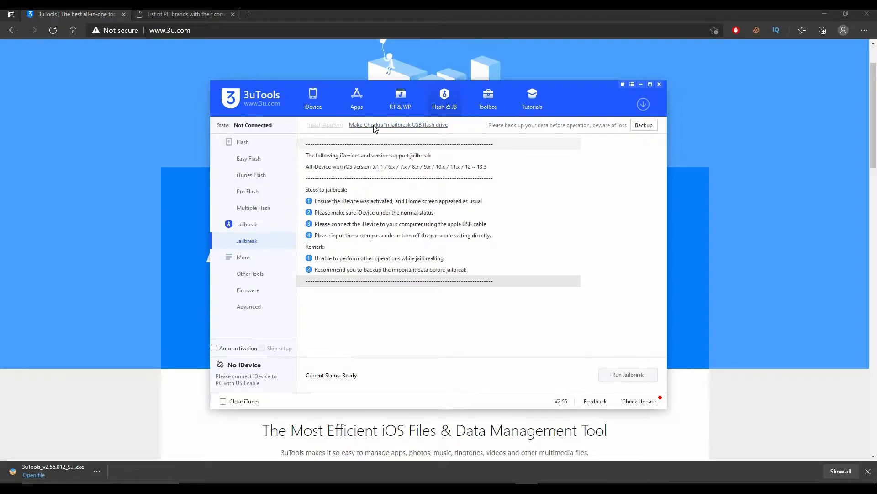
click(398, 125)
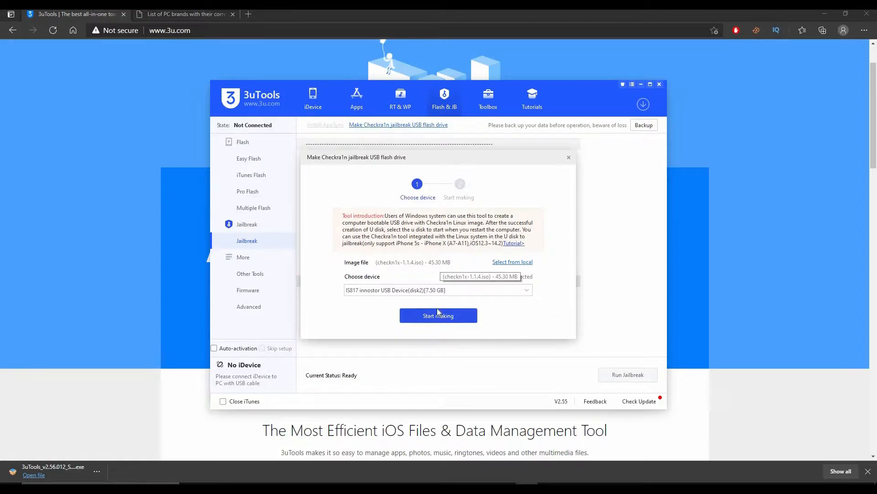
- Write the checkn1x image to the USB drive, confirming the erase, and close the success dialog
click(438, 315)
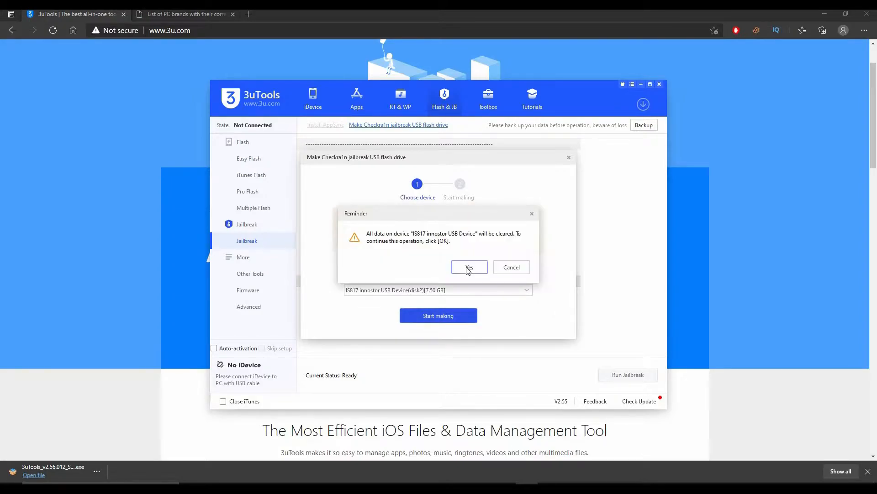
click(468, 267)
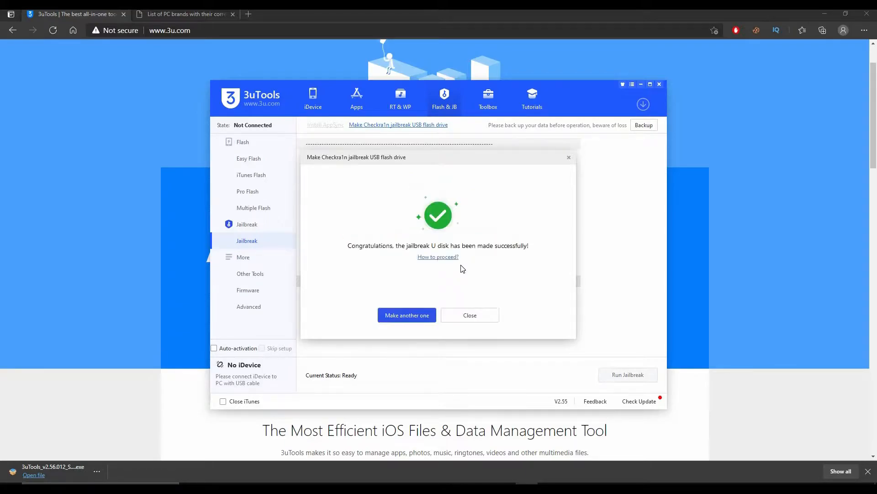
mouse_move(477, 314)
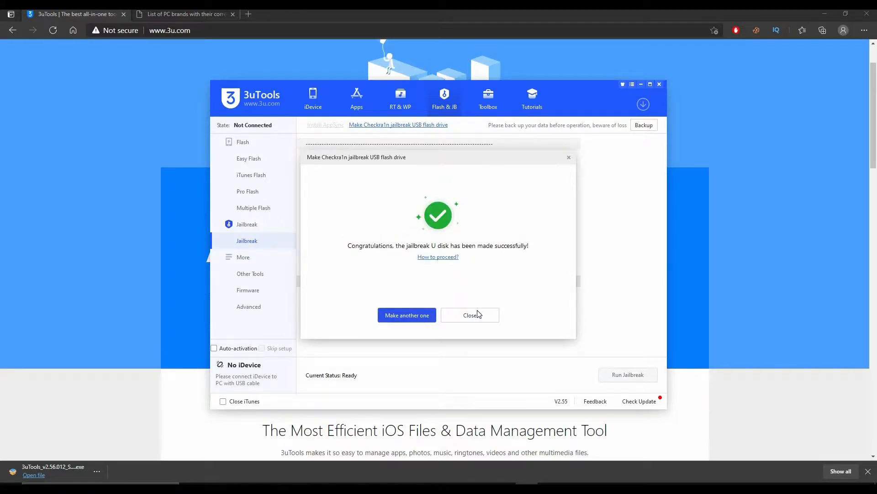
click(470, 315)
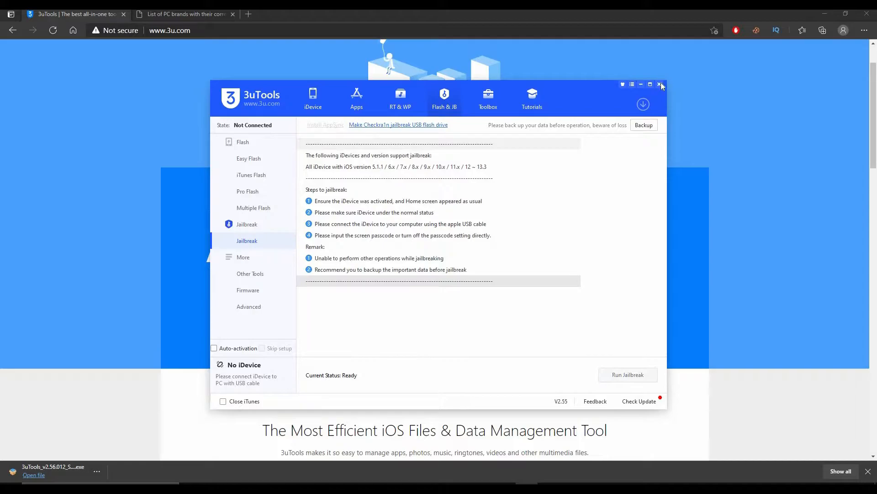
- Close 3uTools and scroll the boot-menu hot keys page to the Dell F12 rows
click(660, 84)
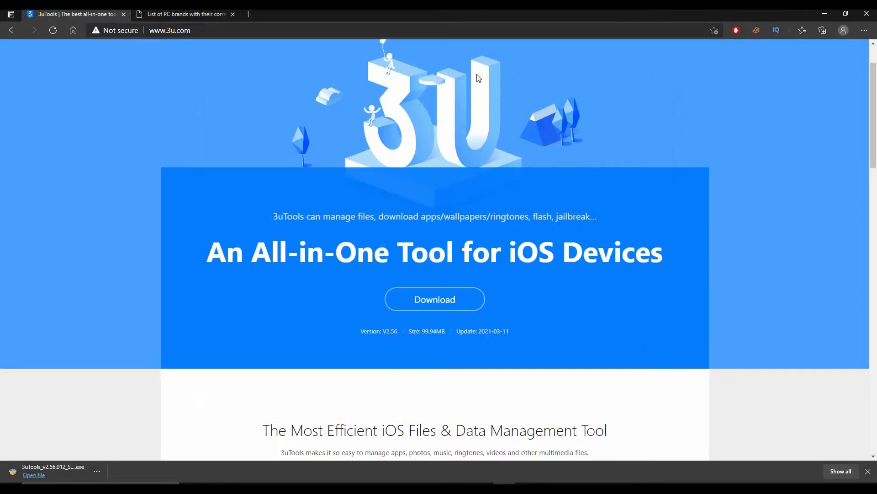
mouse_move(430, 71)
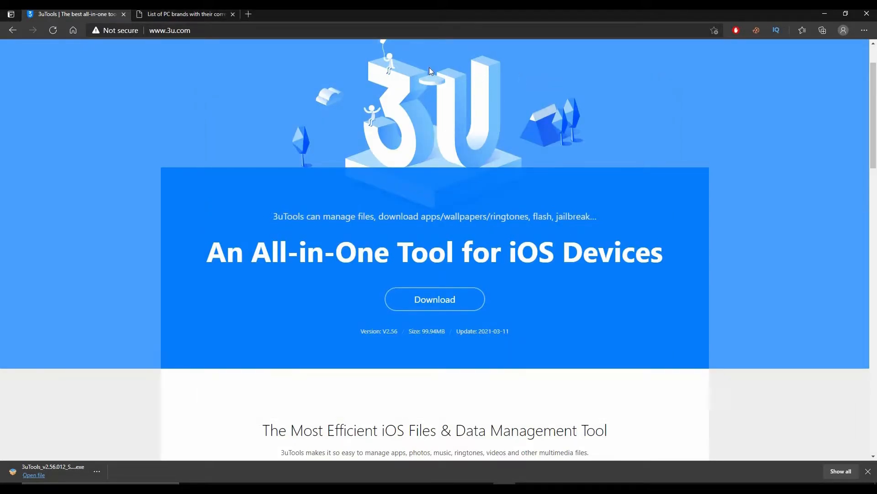
mouse_move(385, 60)
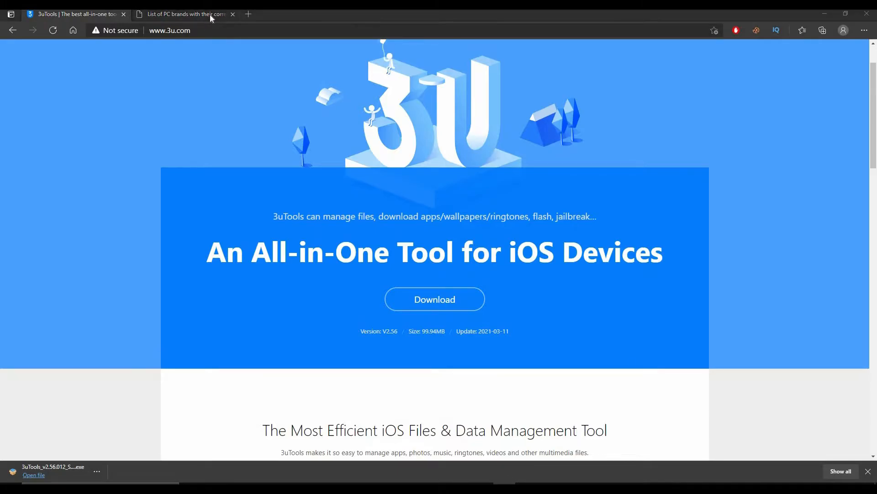
click(184, 14)
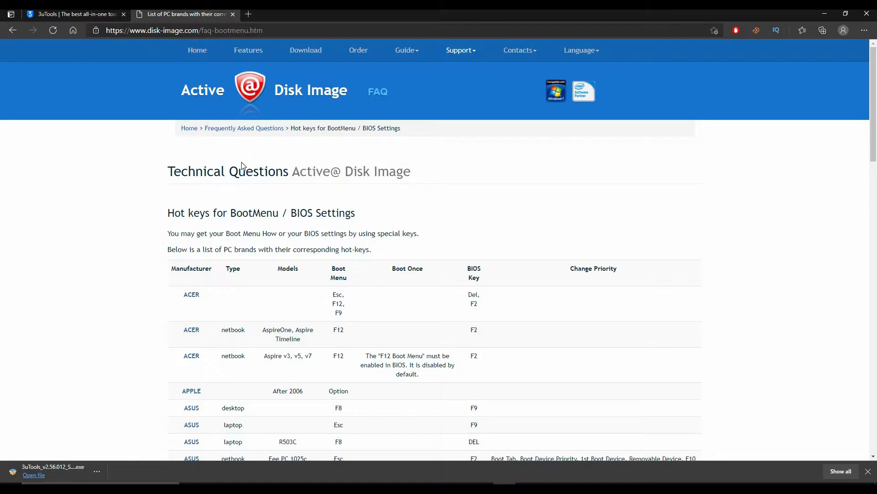
scroll(down, 3)
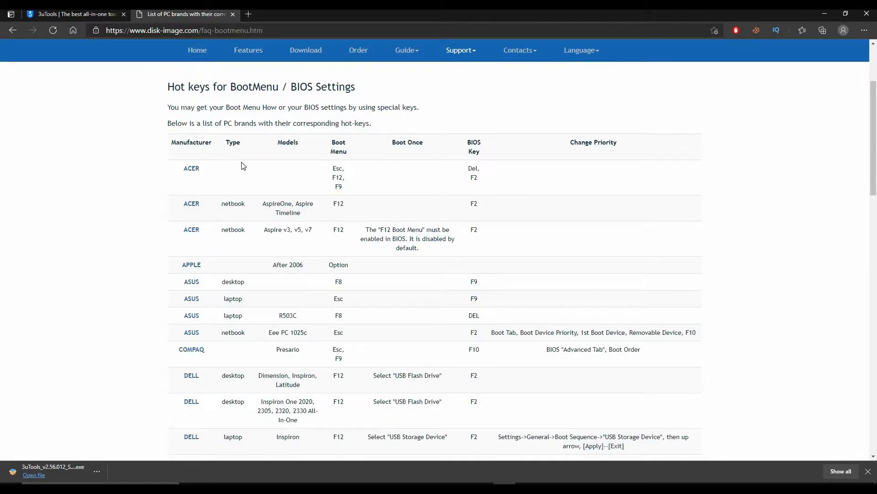
scroll(down, 3)
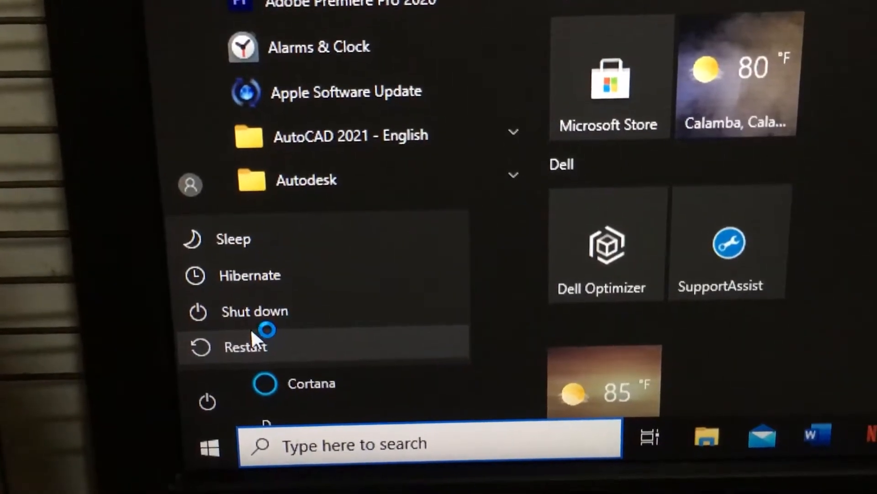
- Restart the PC from the Windows power options
click(245, 345)
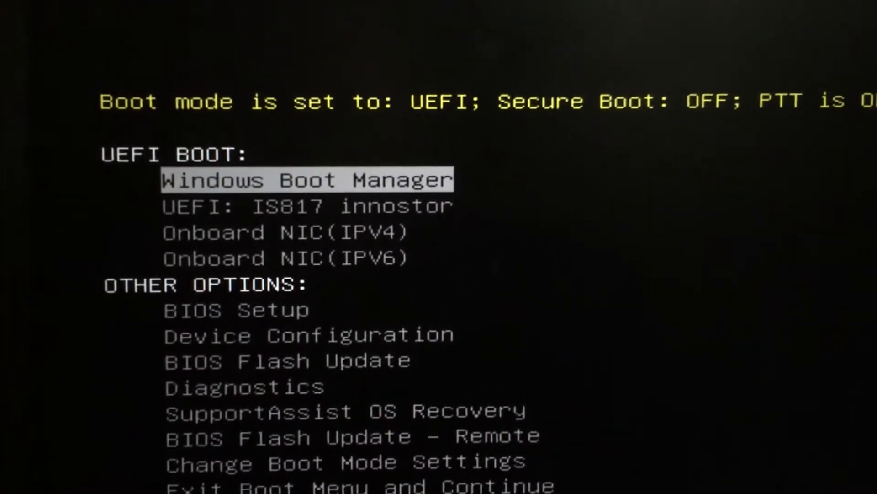
- Select 'UEFI: IS817 innostor' in the Dell boot menu and boot from it
key(Down)
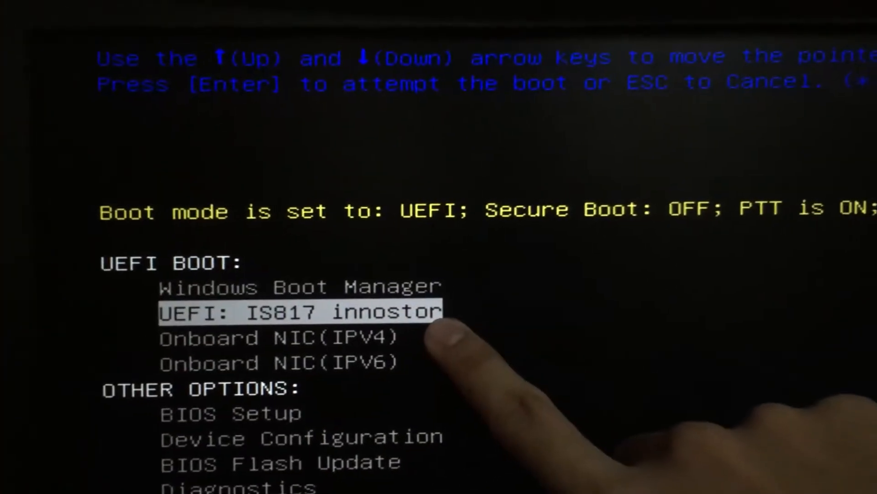
key(enter)
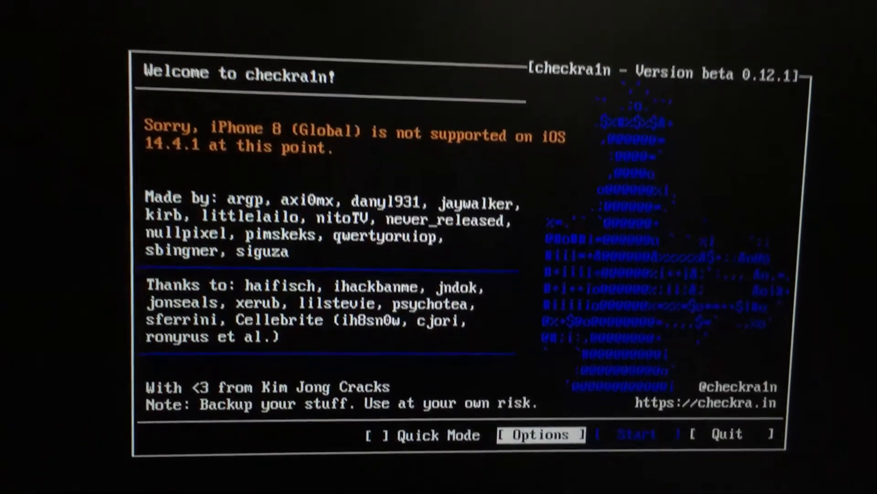
- Enable 'Allow untested iOS/iPadOS/tvOS versions', start the jailbreak and accept the OS version warning
click(539, 434)
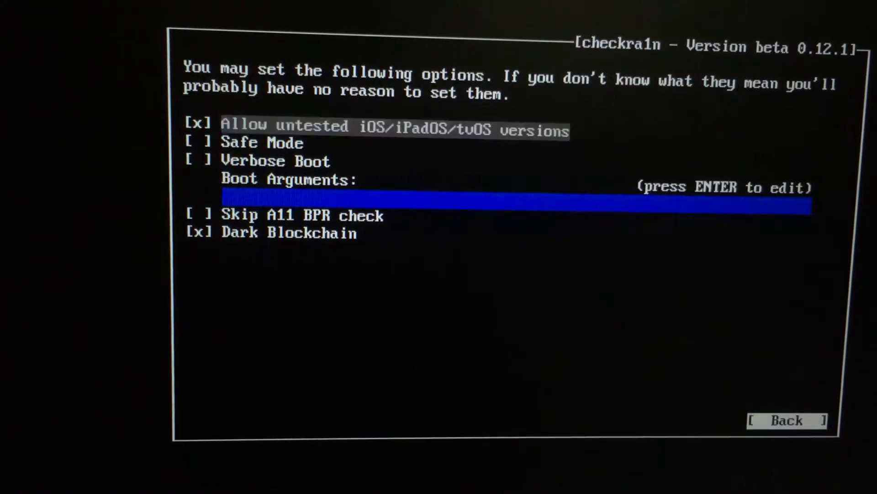
key(Down)
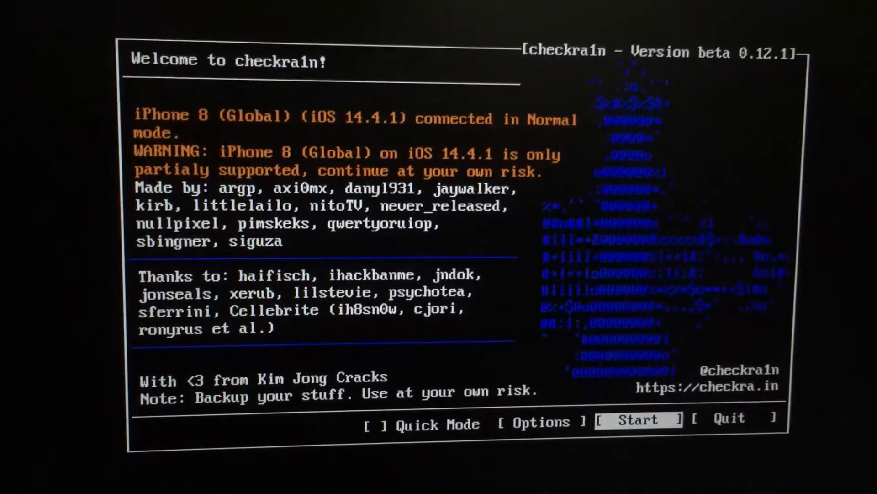
click(638, 420)
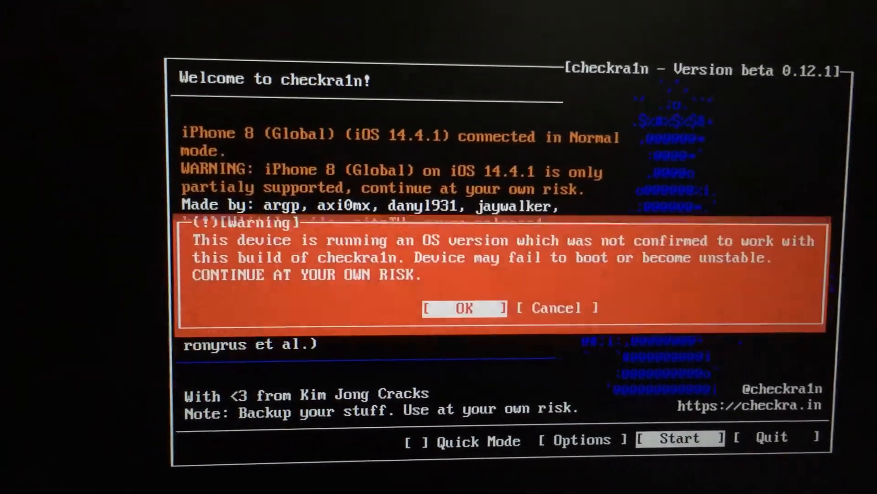
click(465, 308)
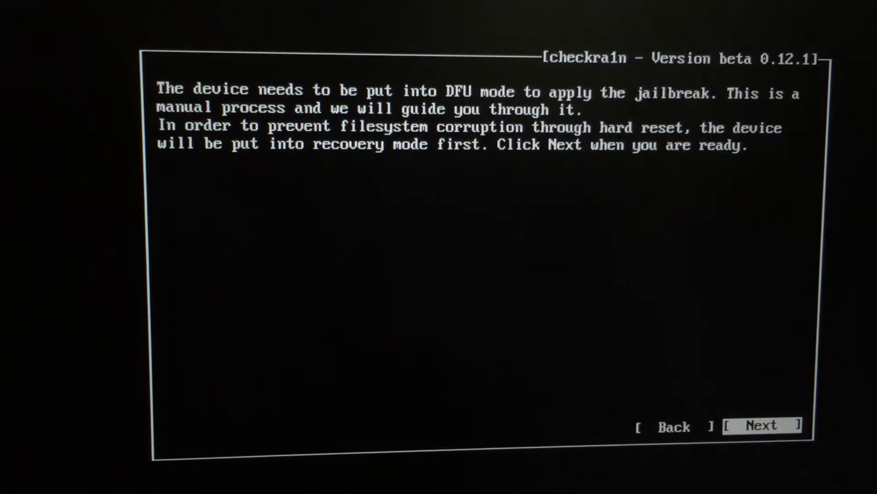
- Send the iPhone into recovery mode and start the guided DFU button countdown
click(763, 425)
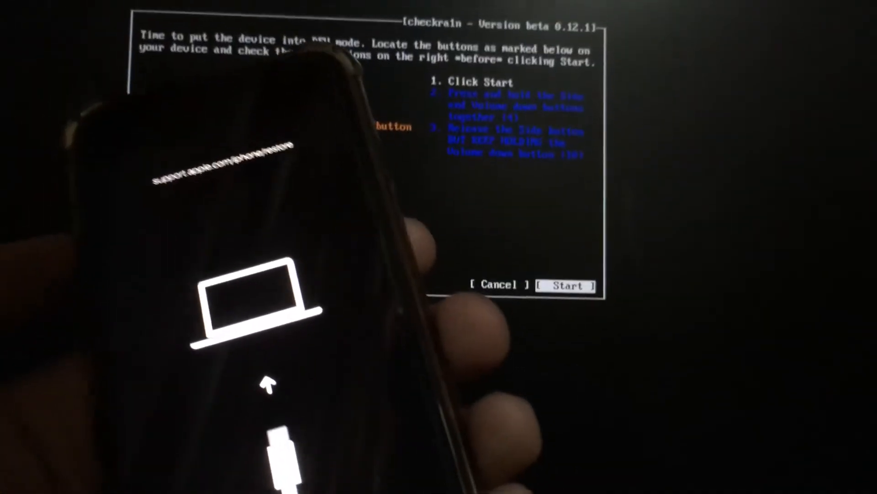
click(565, 285)
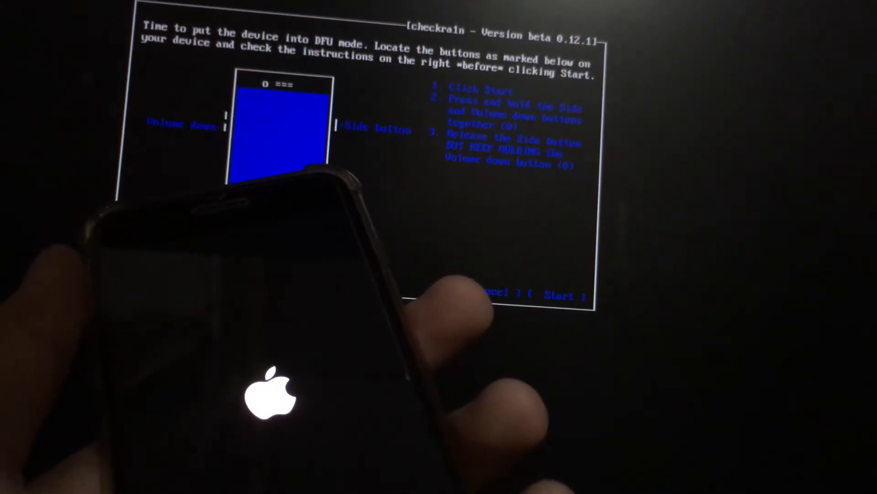
- Cancel the failed DFU attempt to return to checkra1n's DFU introduction screen
click(559, 295)
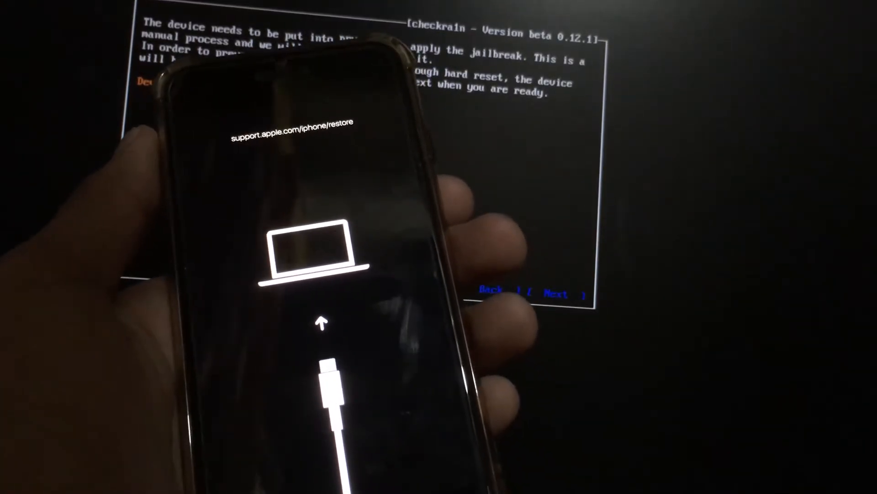
click(564, 291)
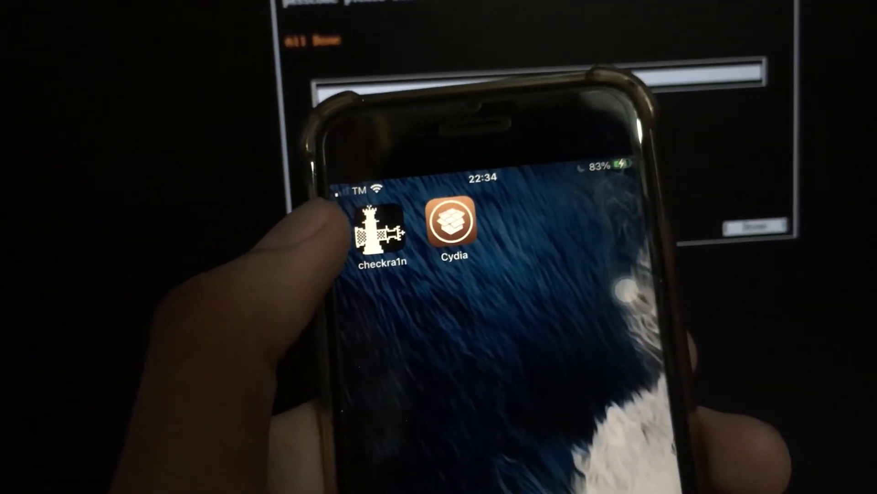
- Launch checkra1n Loader, choose Cydia, and cancel the 'already installed' prompt to keep it
click(379, 229)
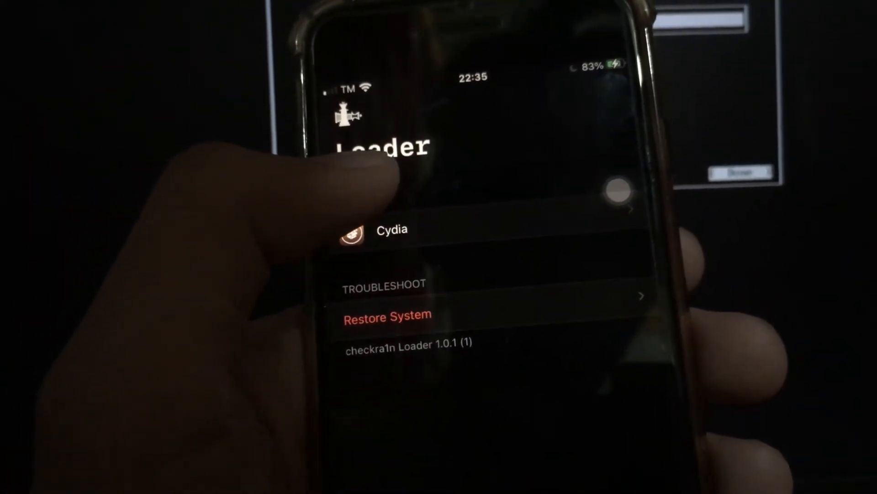
click(392, 230)
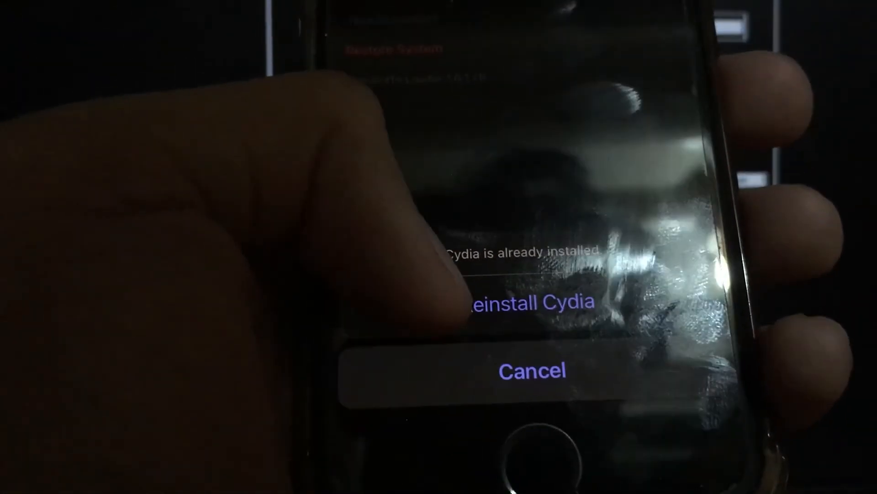
click(531, 370)
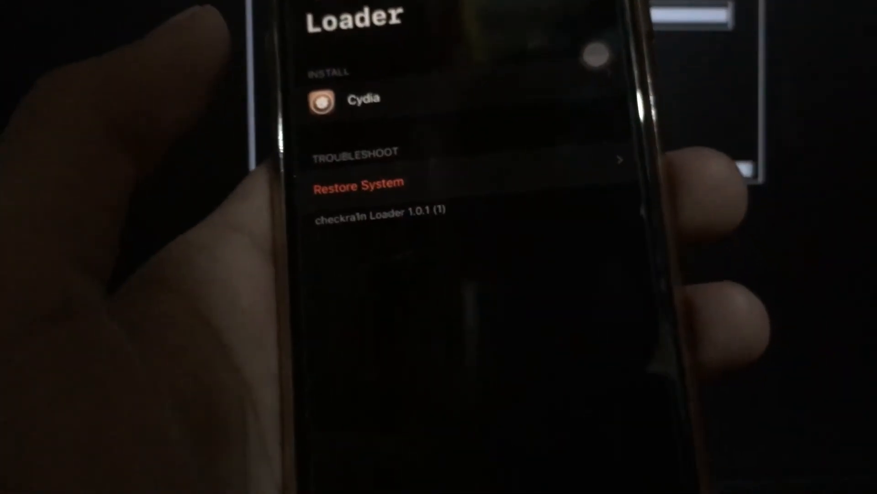